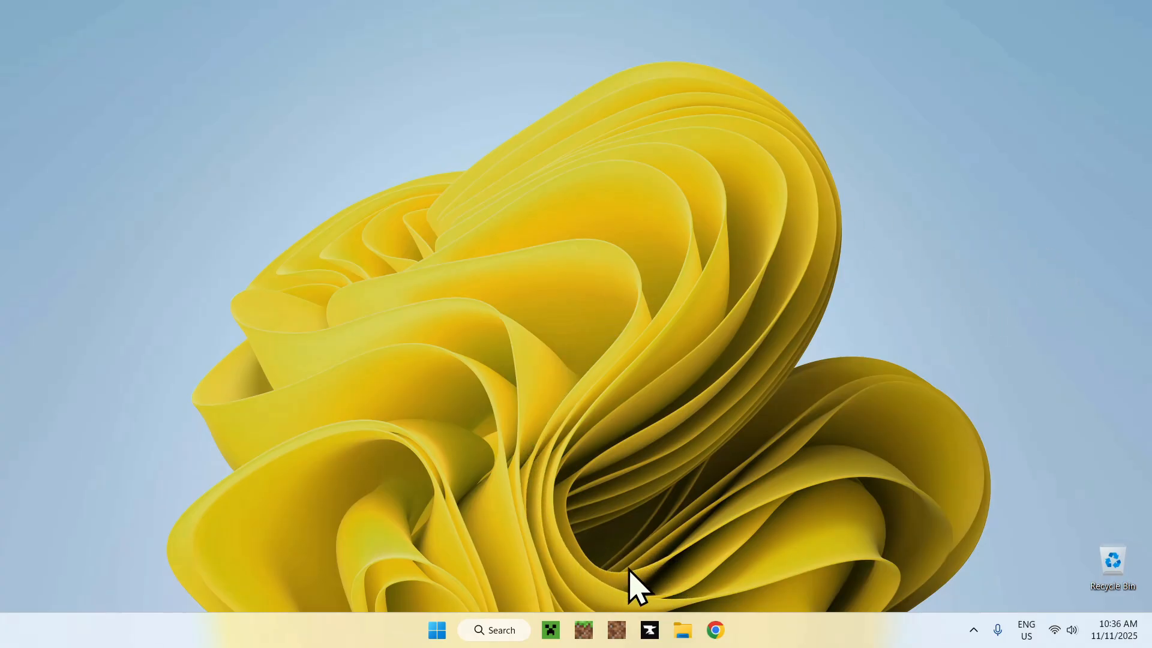
{"action": "mouse_move", "coordinate": [595, 558]}
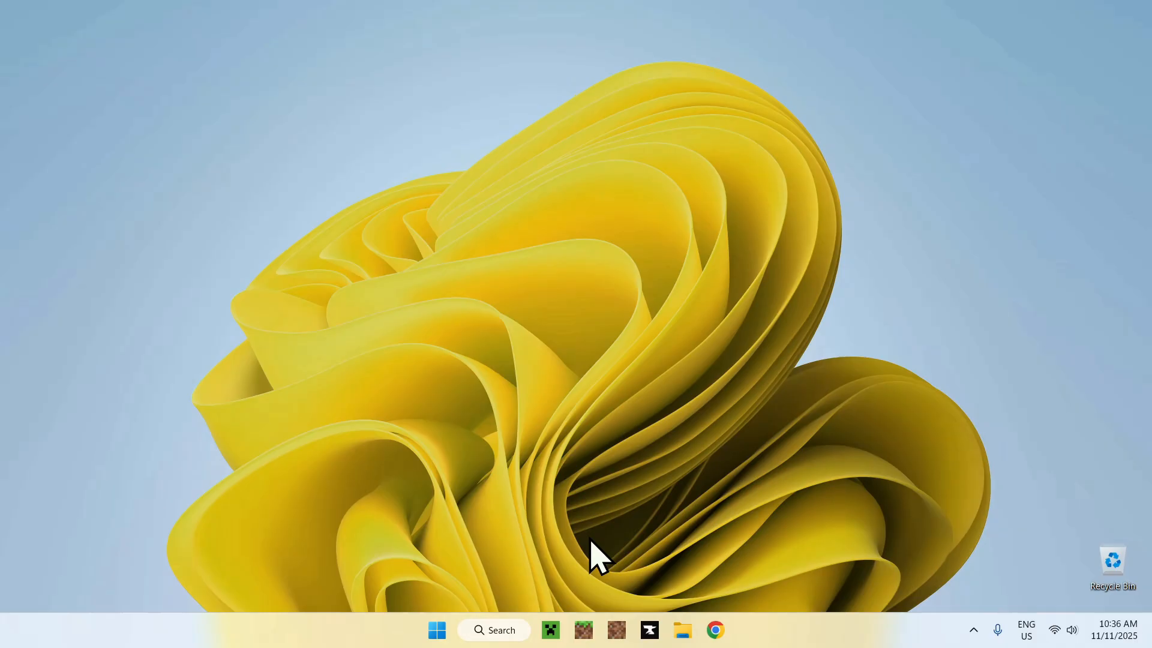
{"action": "mouse_move", "coordinate": [617, 544]}
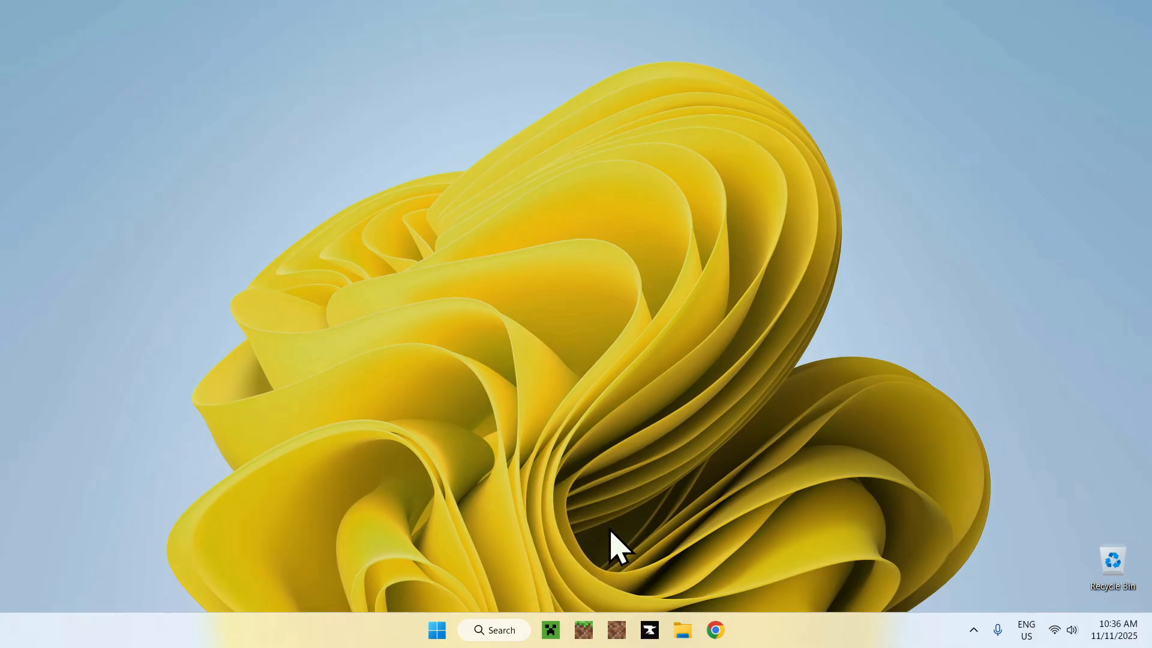
Launch CurseForge, choose Minecraft, and view the installed ATM10 To the Sky pack in My Modpacks
{"action": "left_click", "coordinate": [714, 630]}
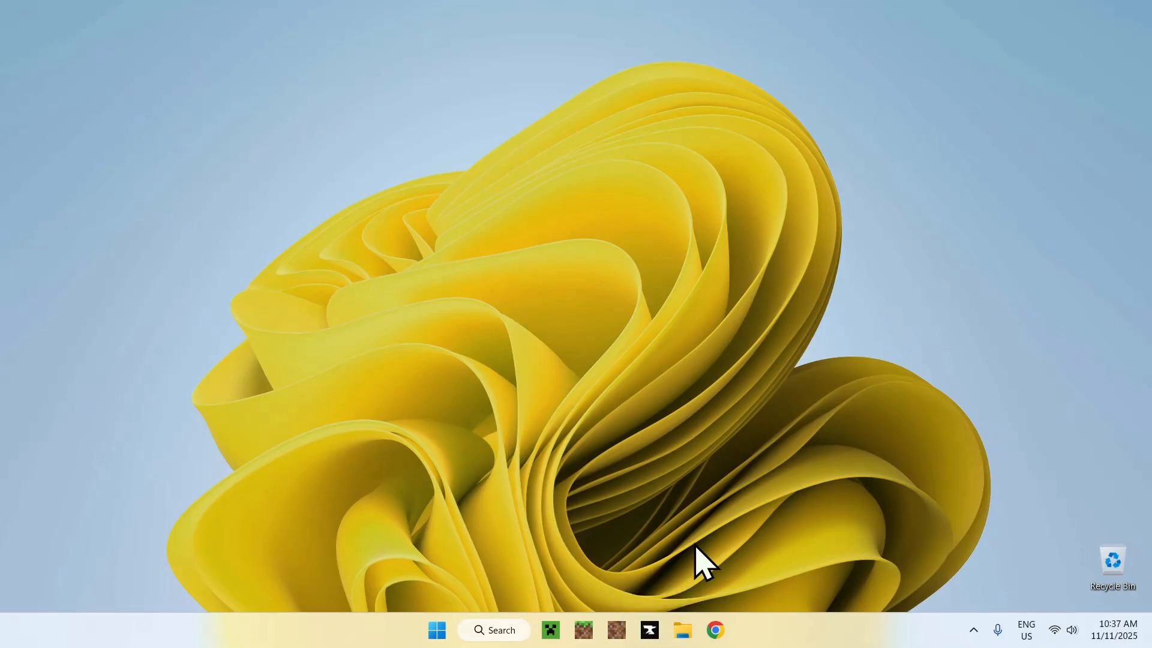
{"action": "left_click", "coordinate": [649, 630]}
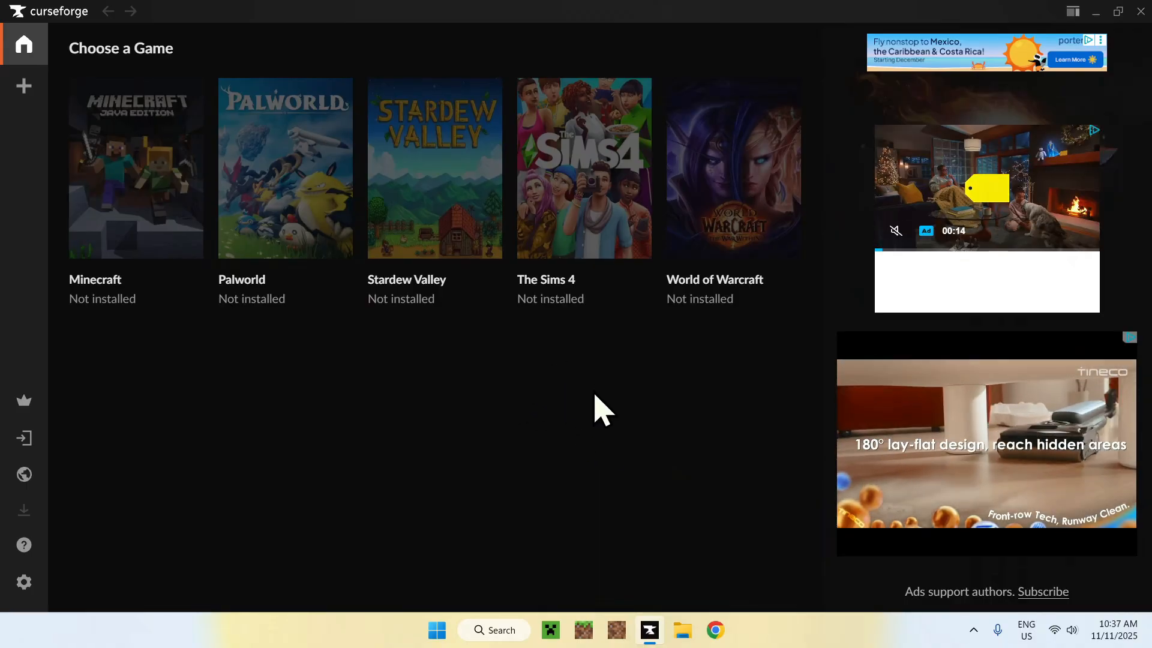
{"action": "left_click", "coordinate": [136, 168]}
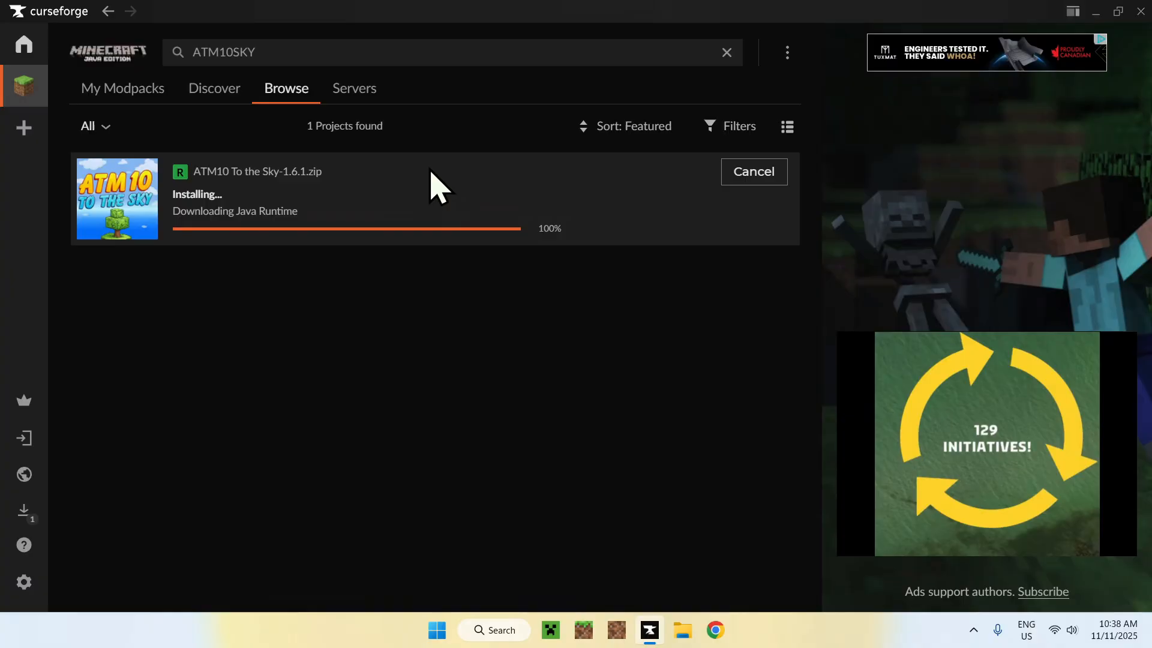
{"action": "left_click", "coordinate": [122, 88]}
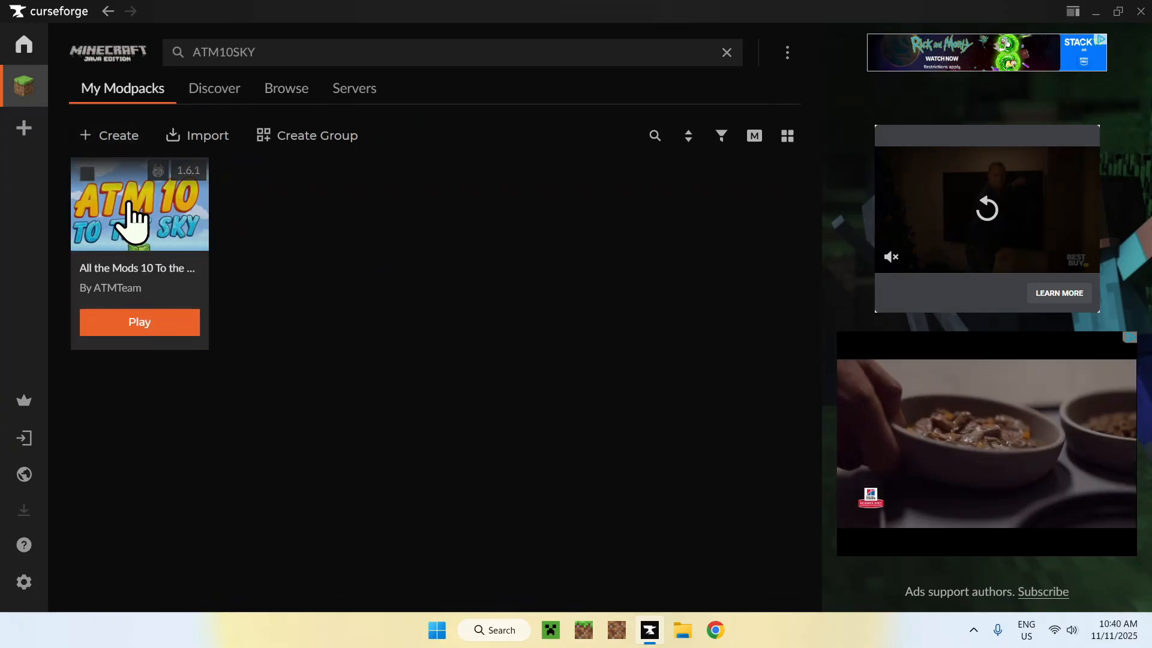
{"action": "left_click", "coordinate": [139, 322]}
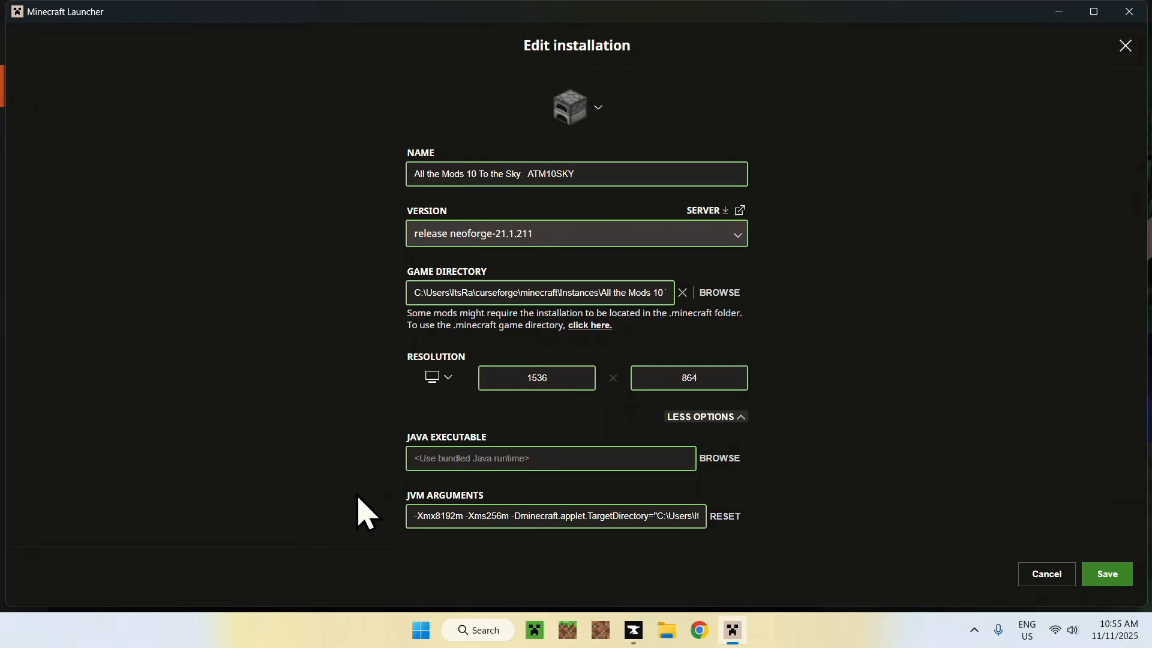
{"action": "mouse_move", "coordinate": [357, 485]}
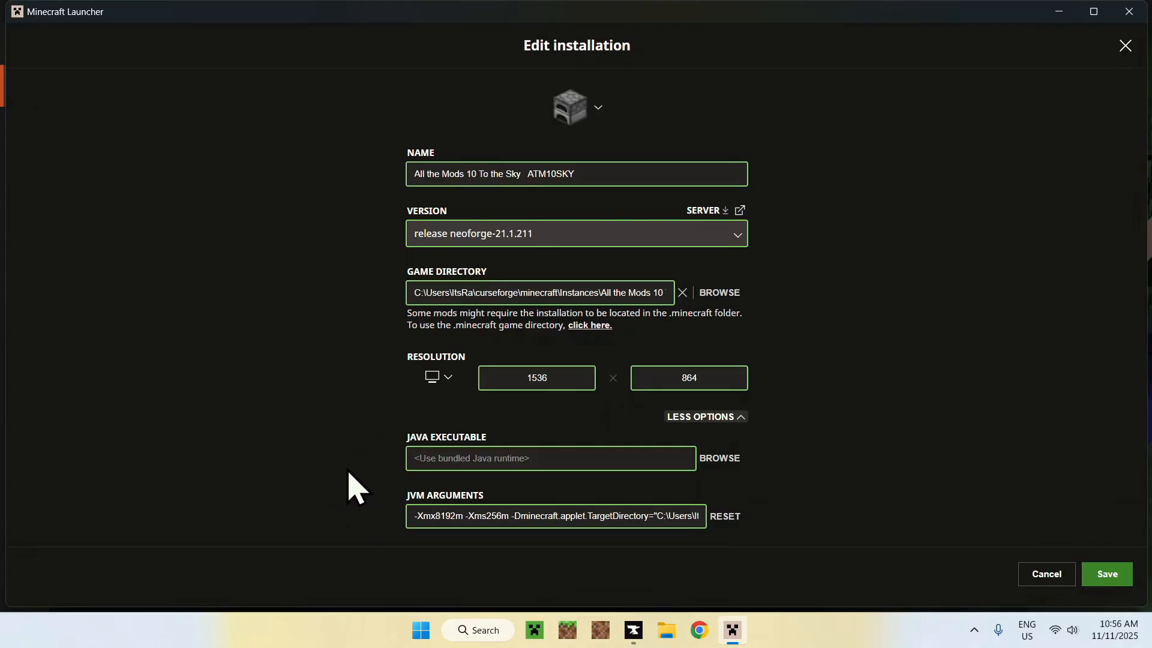
Replace the JVM arguments with -Xmx10G and the G1GC tuning flags
{"action": "left_click", "coordinate": [577, 515]}
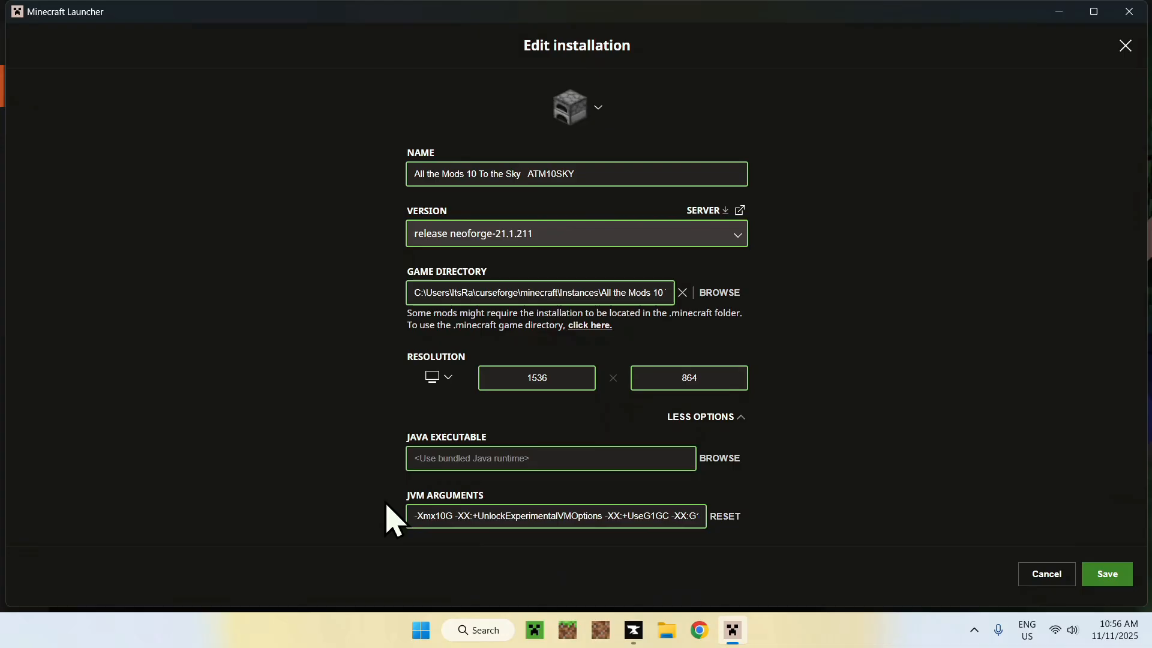
{"action": "left_click", "coordinate": [1106, 573]}
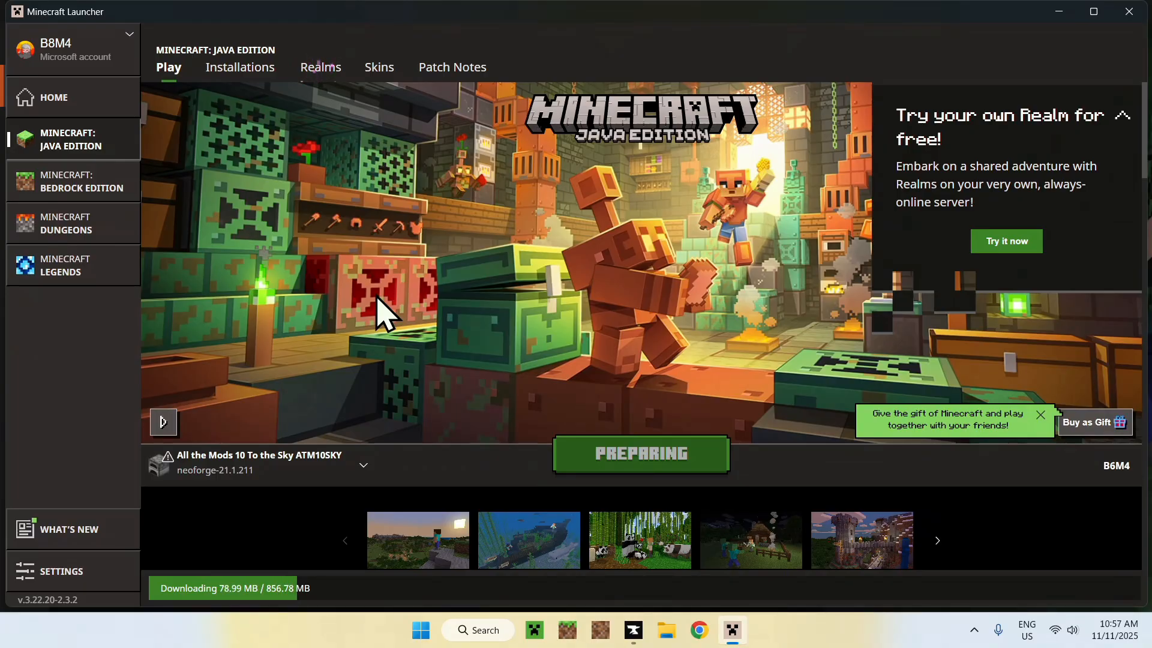
Save the installation and launch All the Mods 10 To the Sky from the Play tab
{"action": "left_click", "coordinate": [640, 454]}
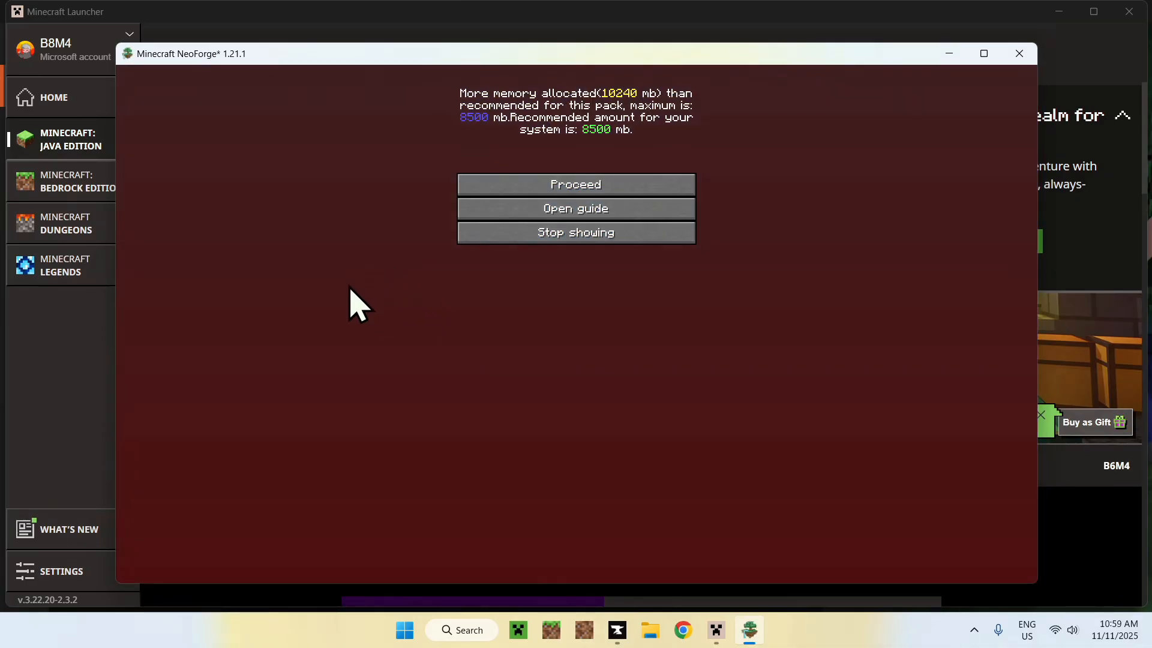
Proceed past the 10240 MB memory warning to the title screen and enter Multiplayer
{"action": "left_click", "coordinate": [574, 184]}
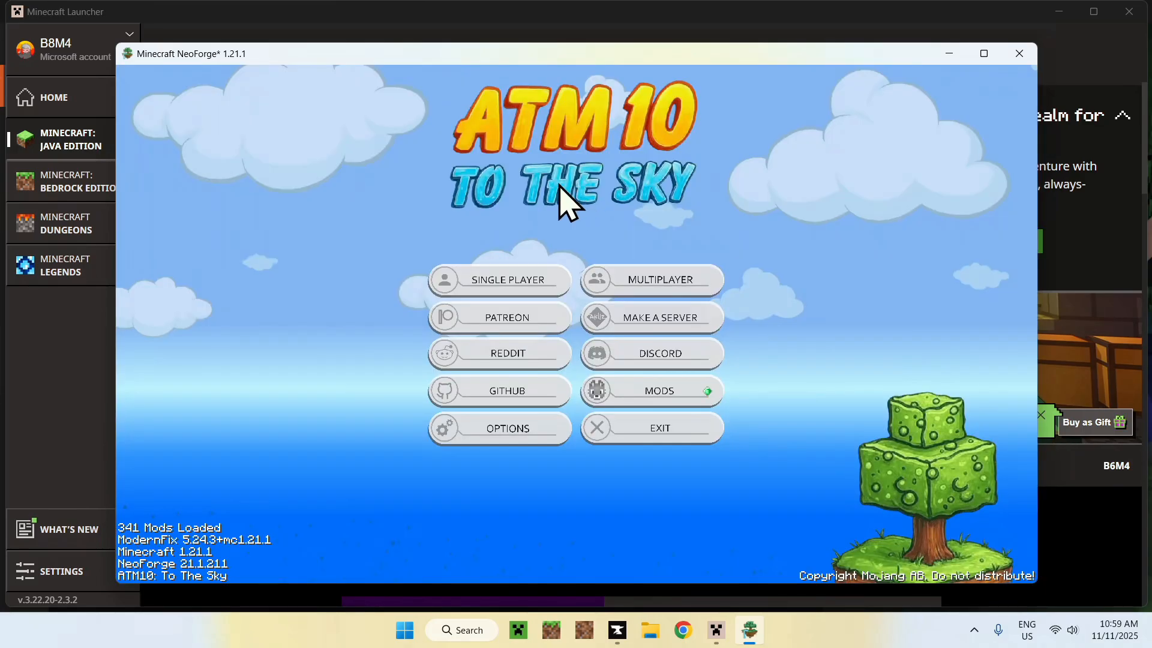
{"action": "left_click", "coordinate": [649, 279]}
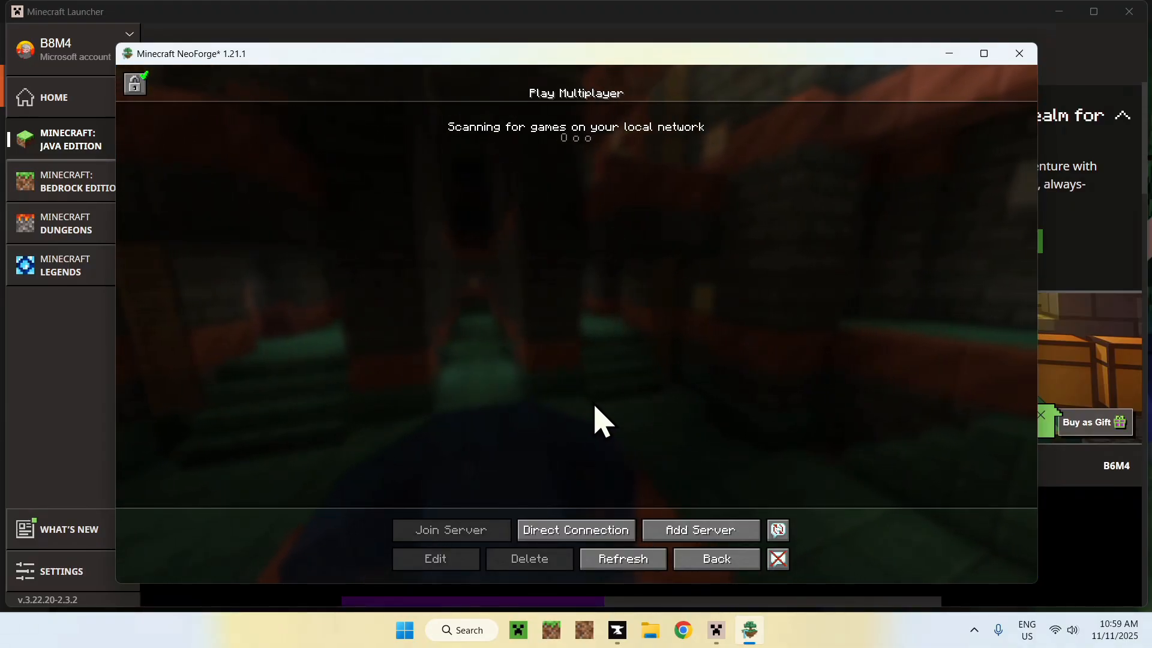
Leave the Multiplayer server list via Back
{"action": "left_click", "coordinate": [714, 558]}
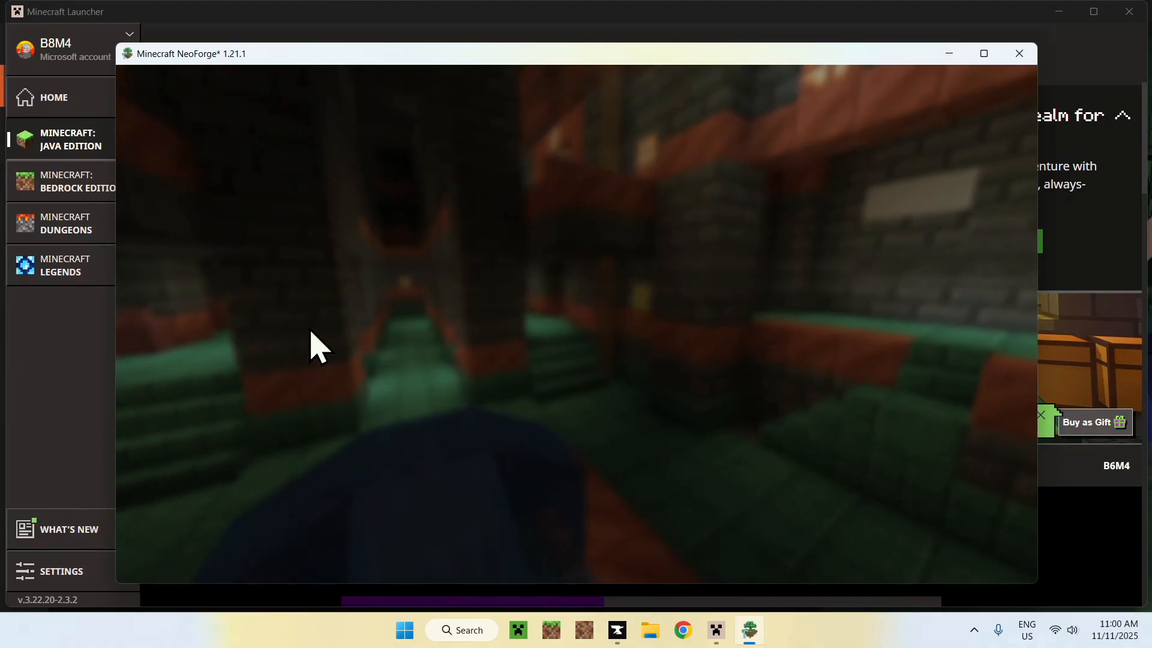